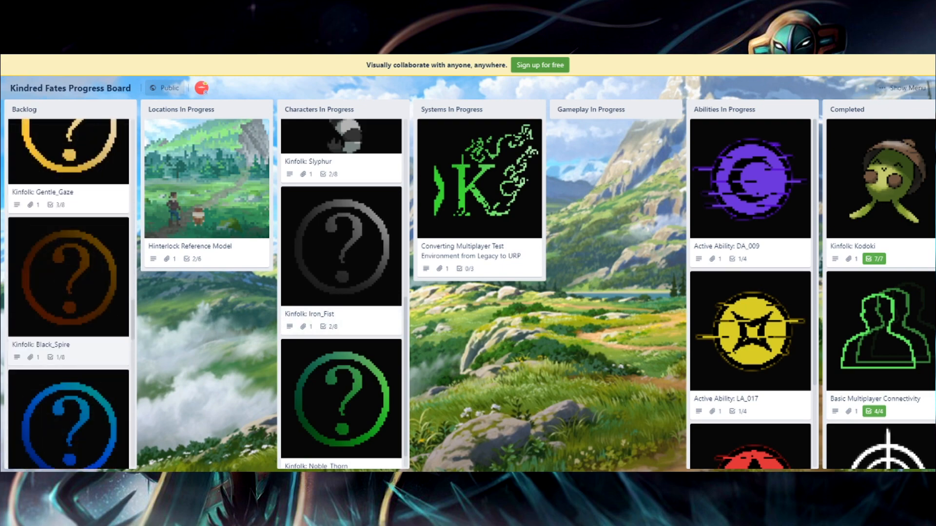
# Scroll through the Backlog cards of the Kindred Fates Progress Board.
pyautogui.scroll(-3)
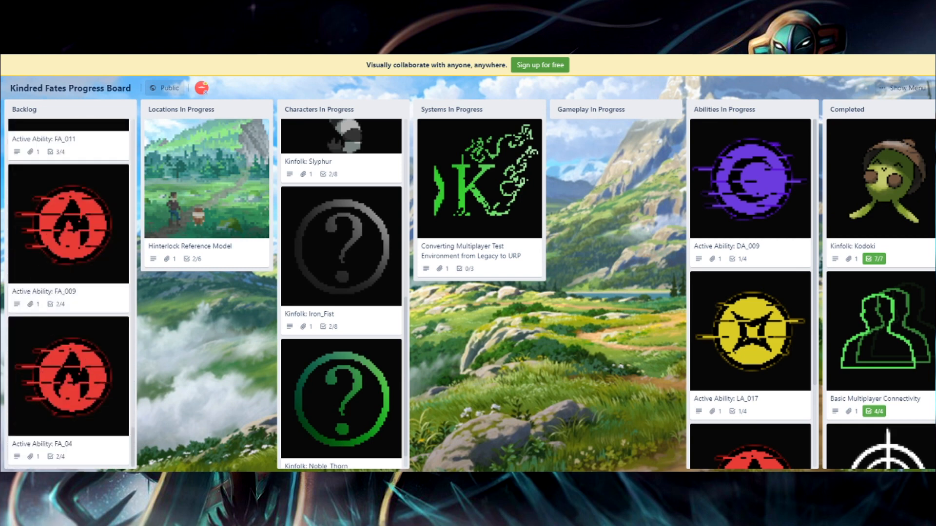
pyautogui.scroll(-3)
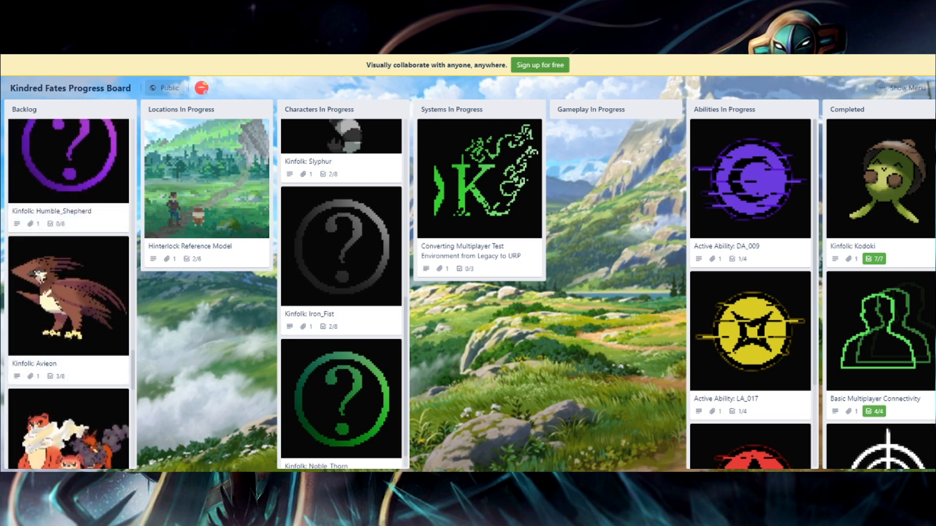
pyautogui.scroll(-3)
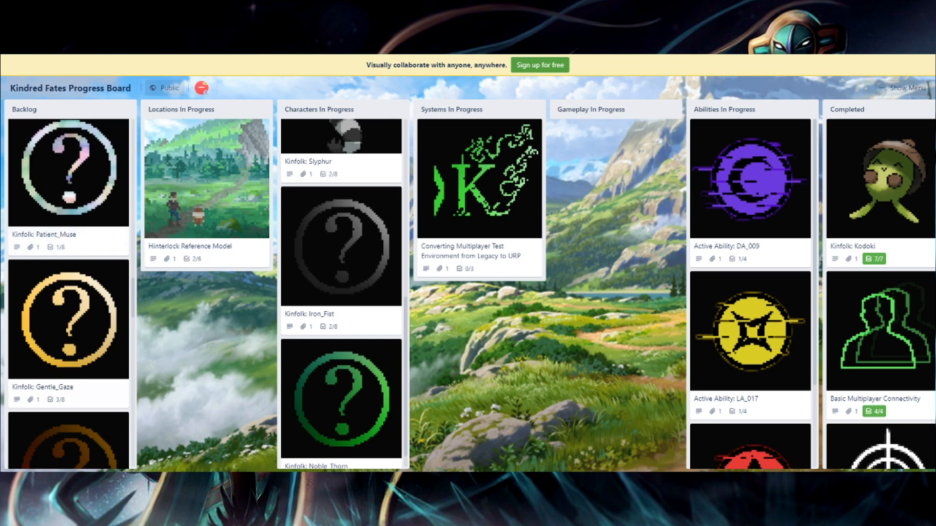
pyautogui.scroll(-3)
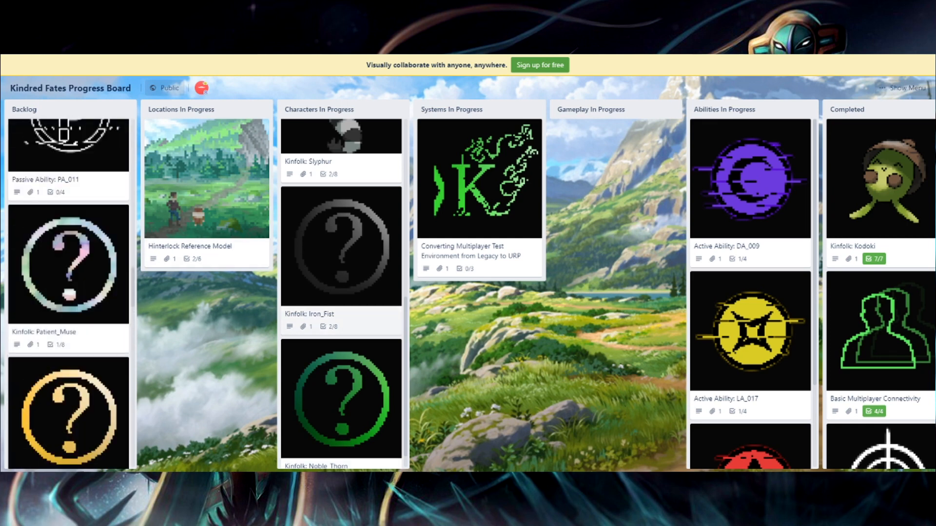
pyautogui.scroll(-3)
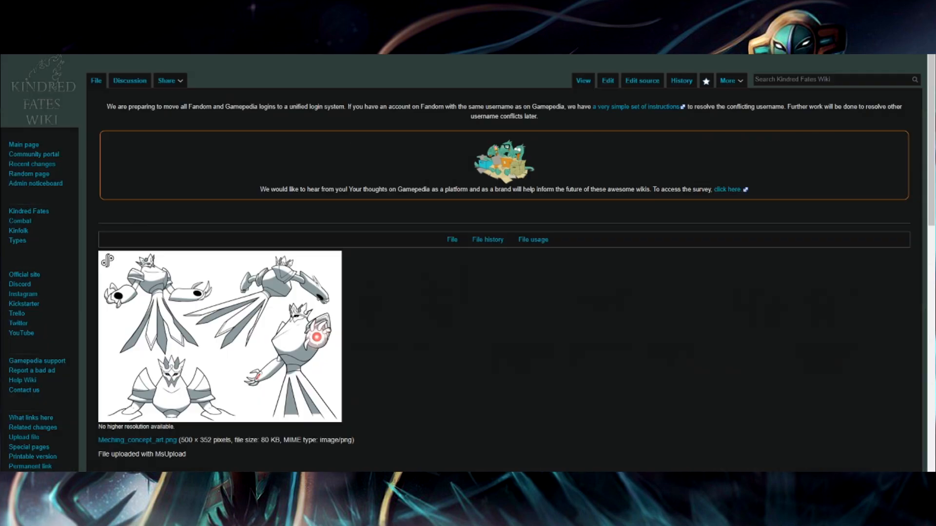
# Open the Royal Meching image's file page (File:RoyalKing.png) from the Kinfolk page and browse it.
pyautogui.scroll(-3)
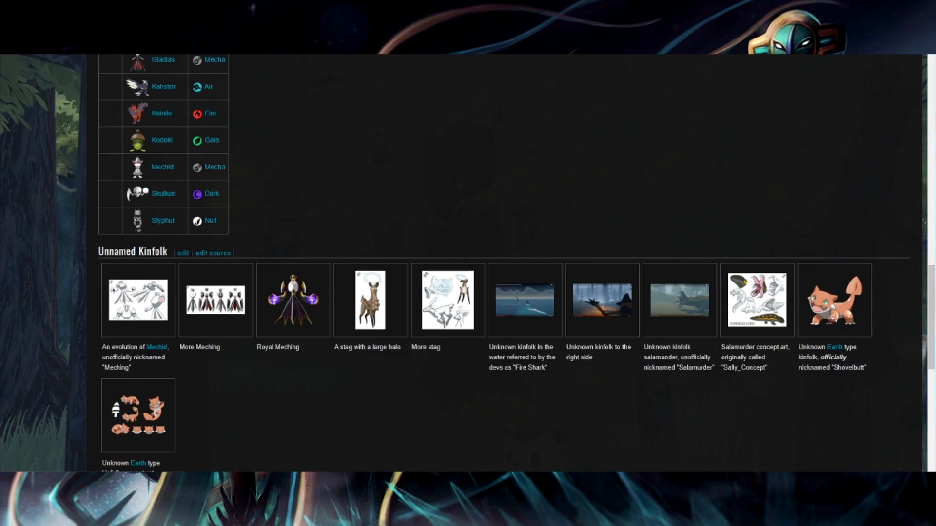
pyautogui.click(215, 300)
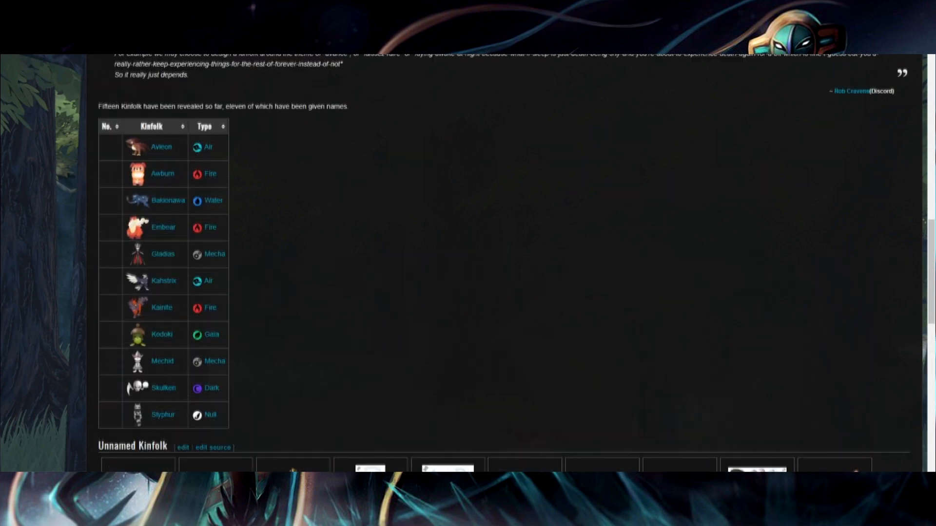
pyautogui.scroll(-3)
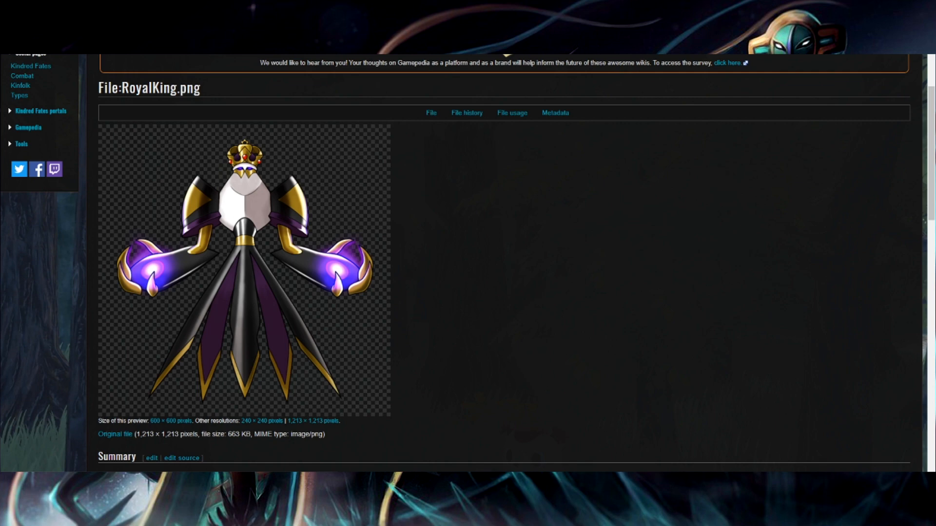
pyautogui.scroll(-3)
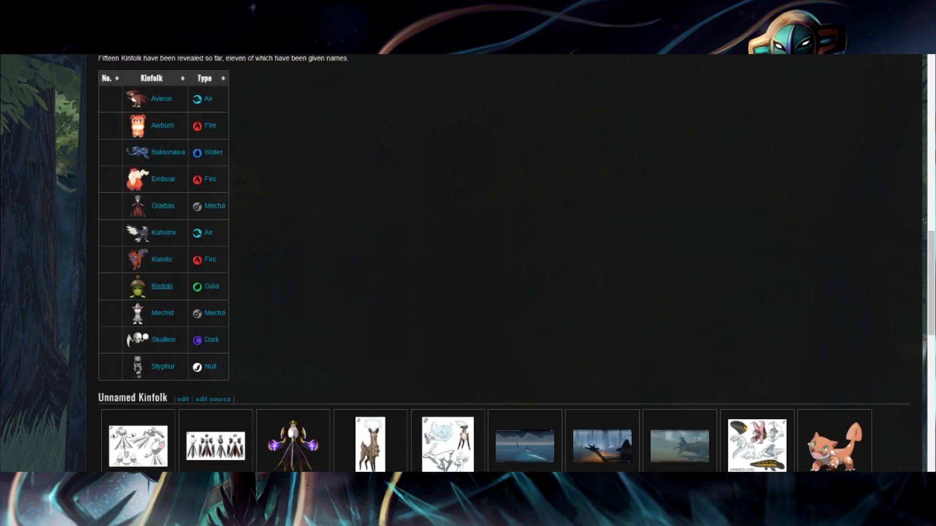
pyautogui.click(162, 287)
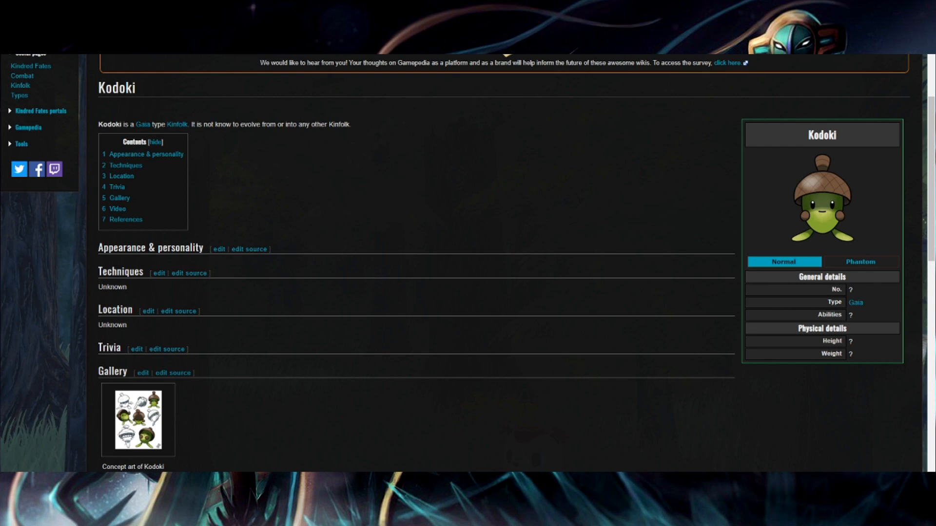
pyautogui.click(860, 261)
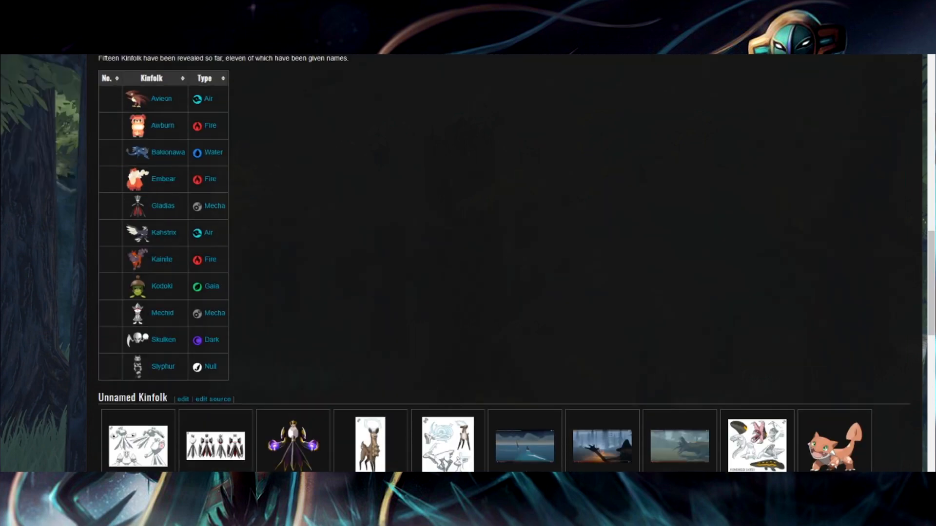
pyautogui.scroll(-3)
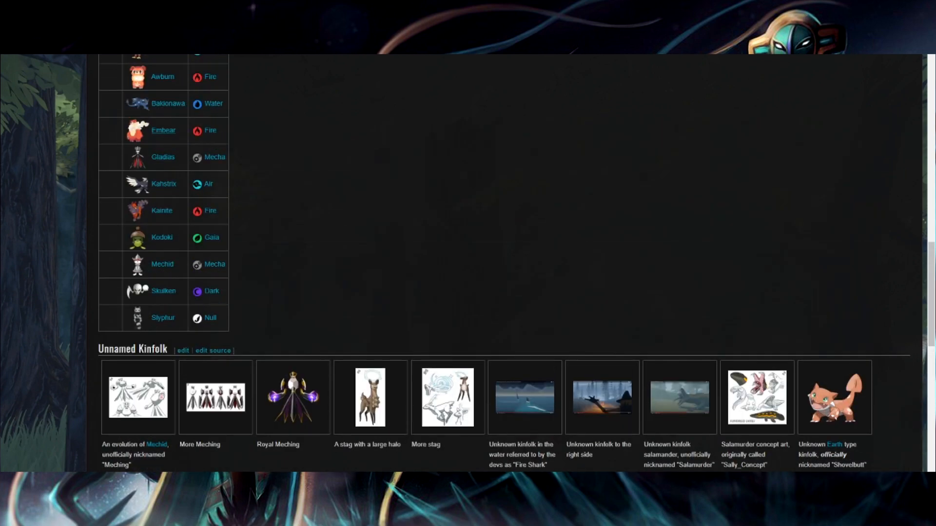
pyautogui.scroll(-3)
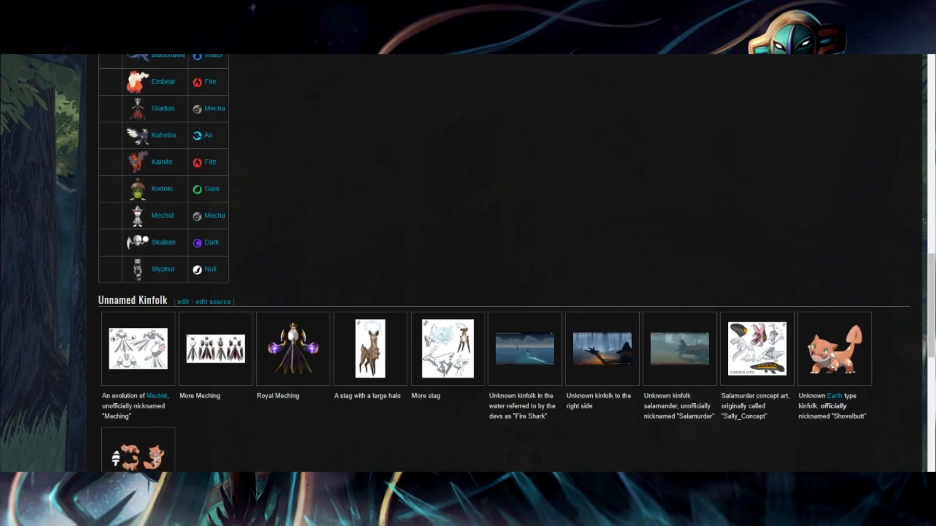
pyautogui.scroll(-3)
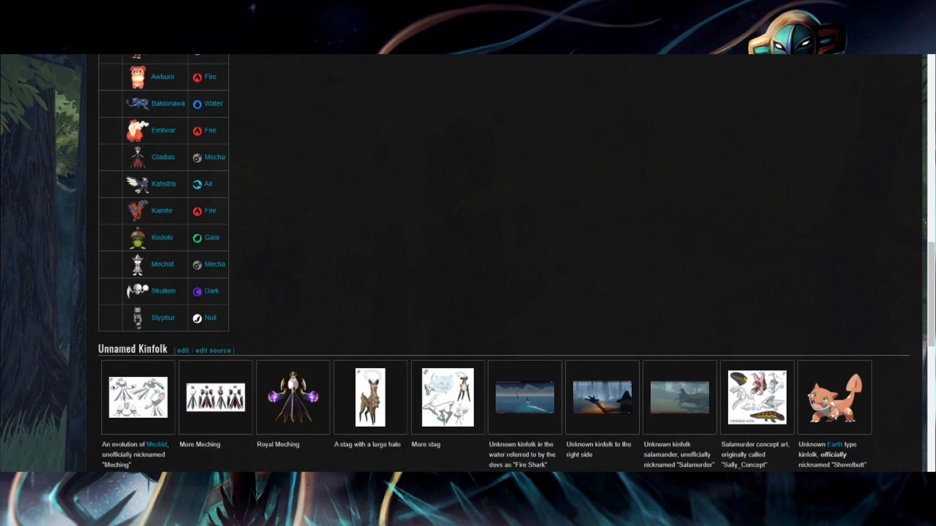
pyautogui.moveTo(163, 130)
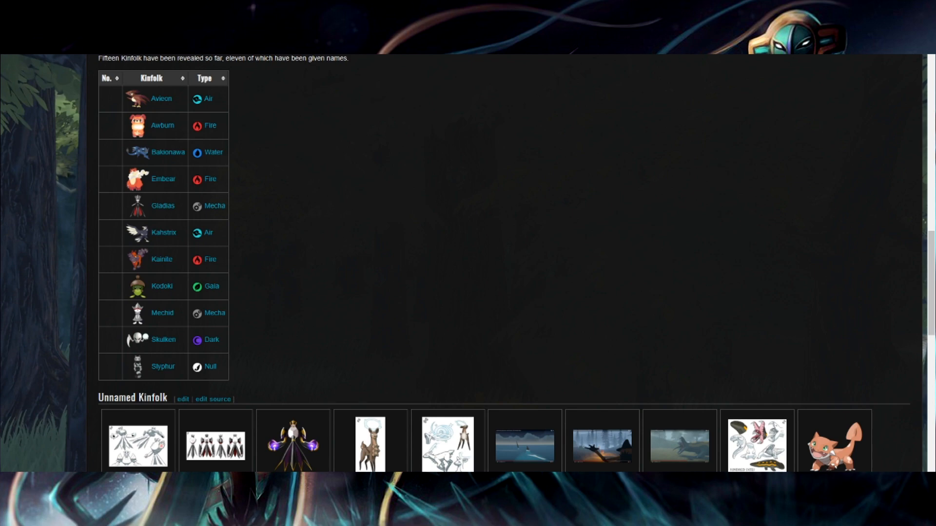
pyautogui.scroll(-3)
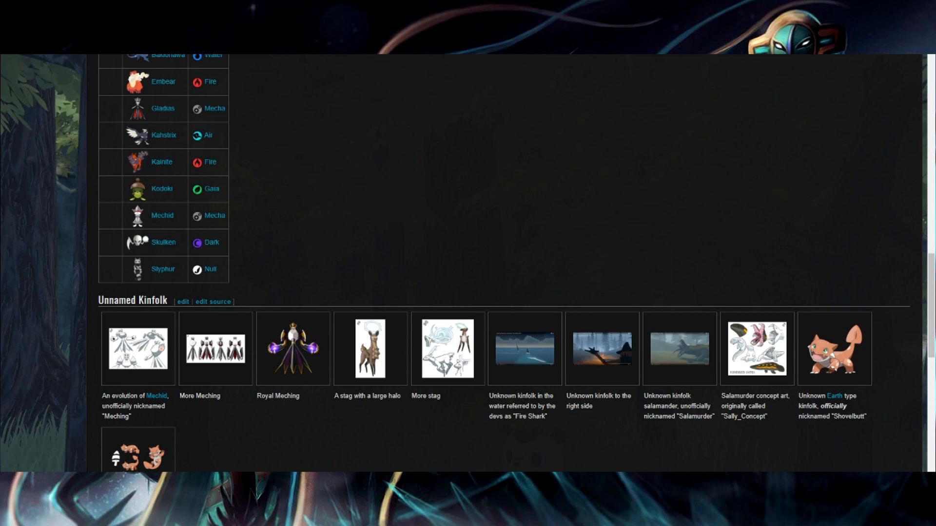
pyautogui.scroll(-3)
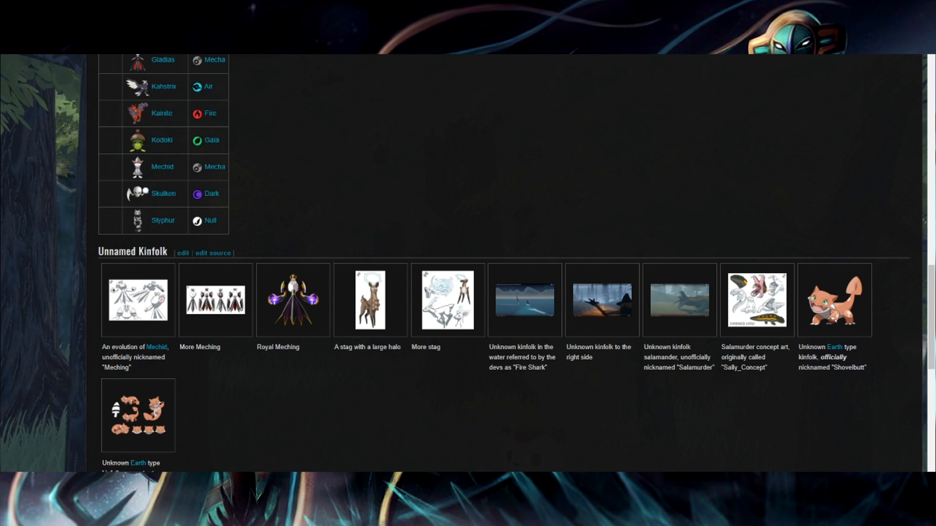
pyautogui.scroll(3)
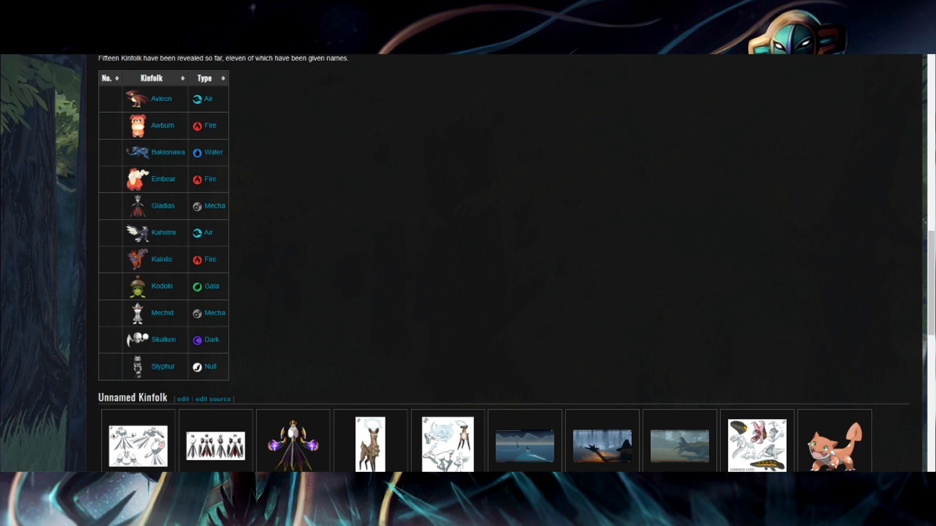
pyautogui.moveTo(160, 98)
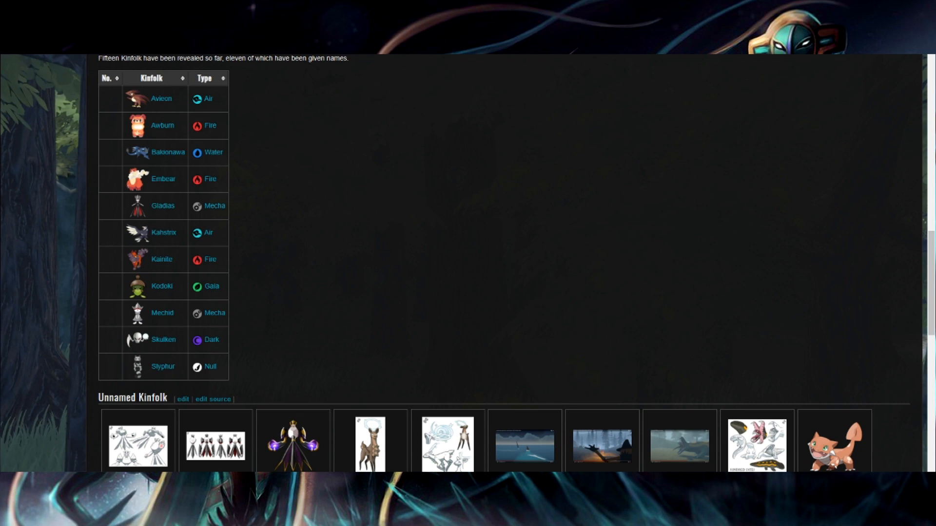
pyautogui.moveTo(163, 232)
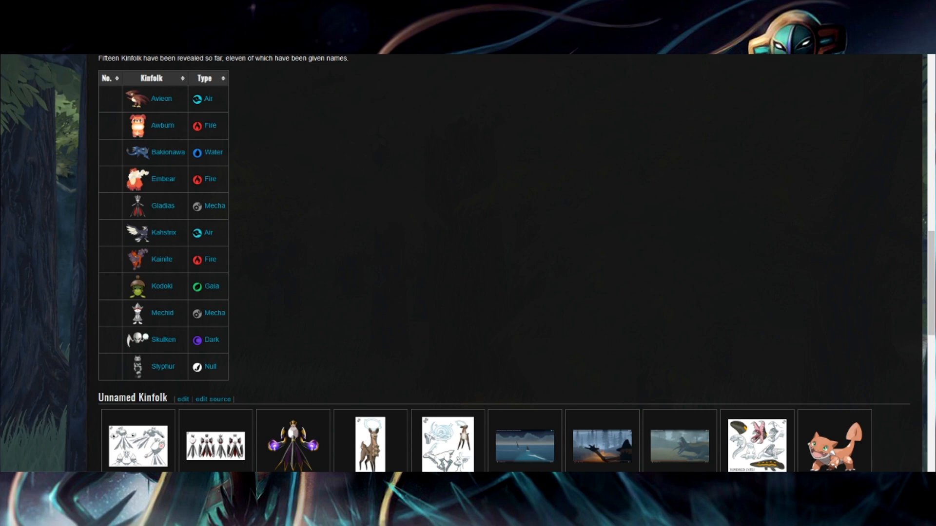
pyautogui.scroll(-3)
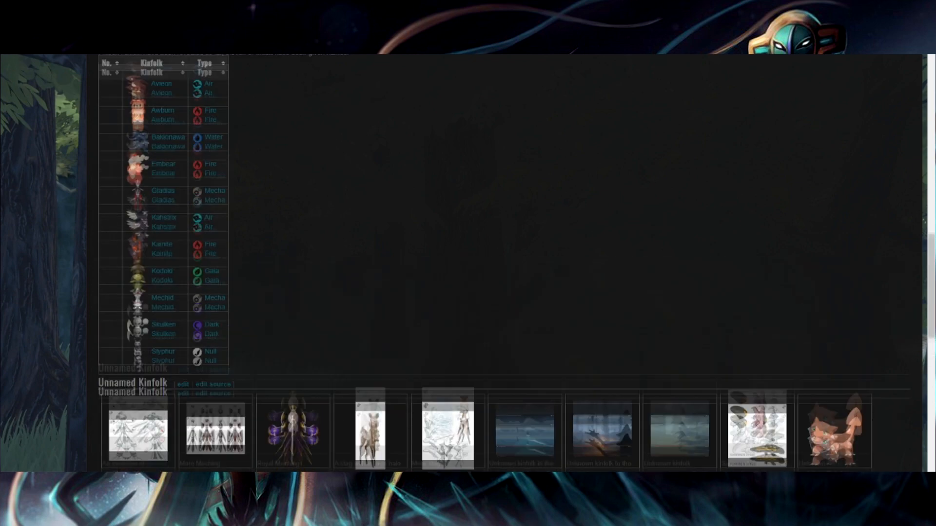